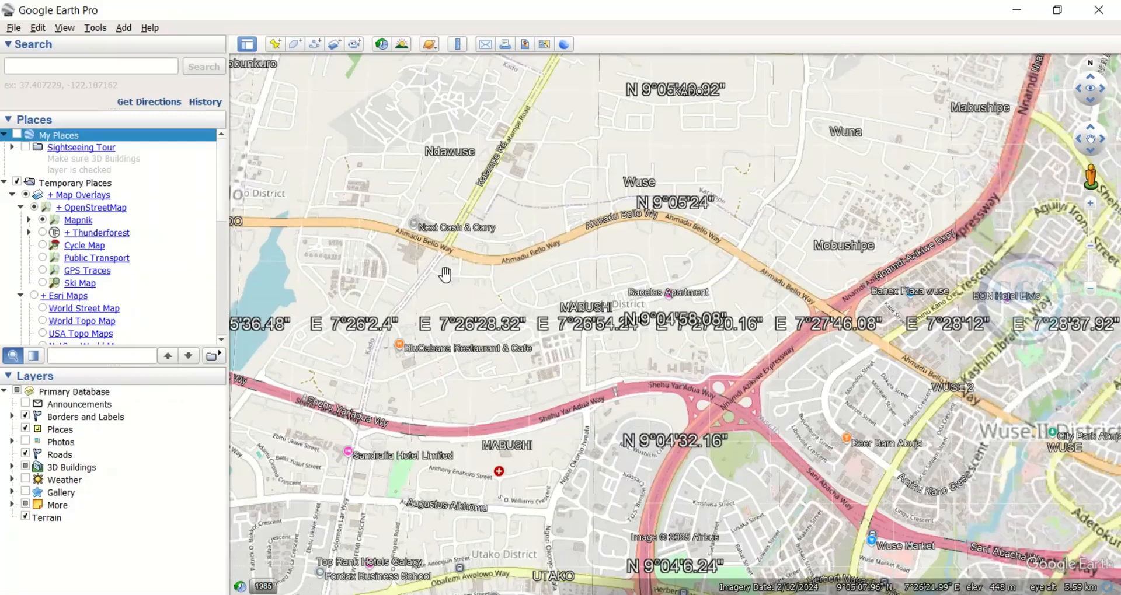
mouse_move(592, 299)
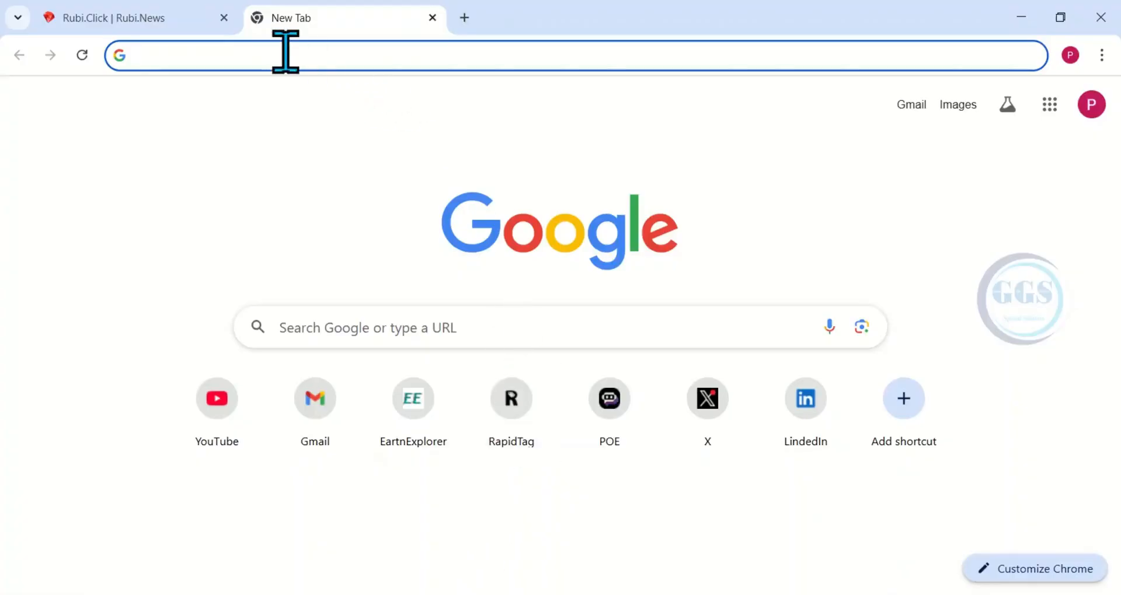
Search Google for 'google earth pro overlays' from the Chrome address bar.
type("ge")
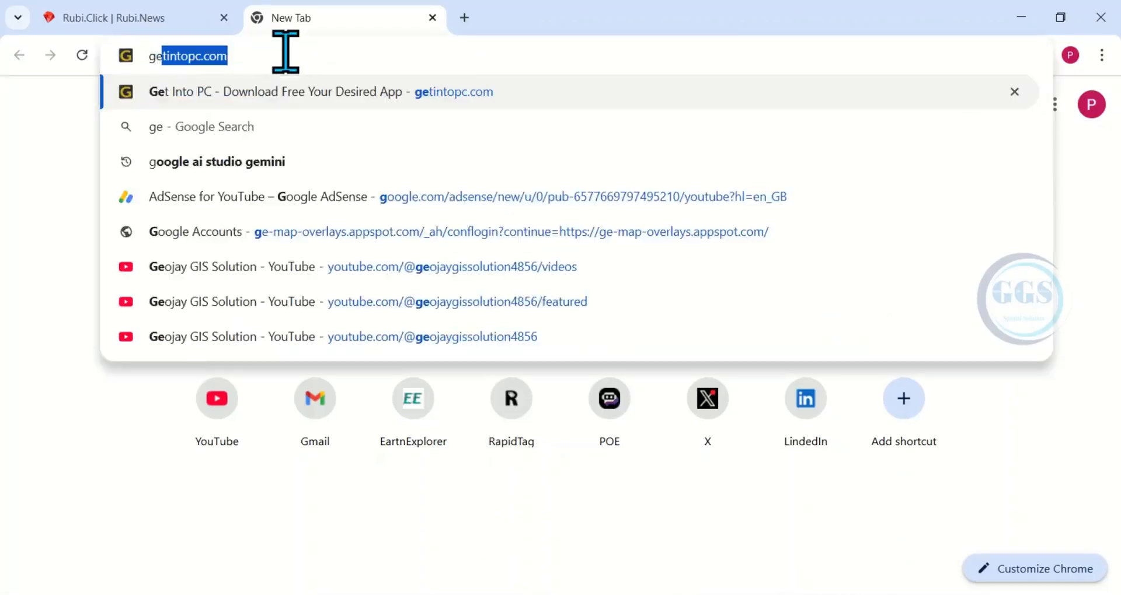
type("geoogle earth pro overlays")
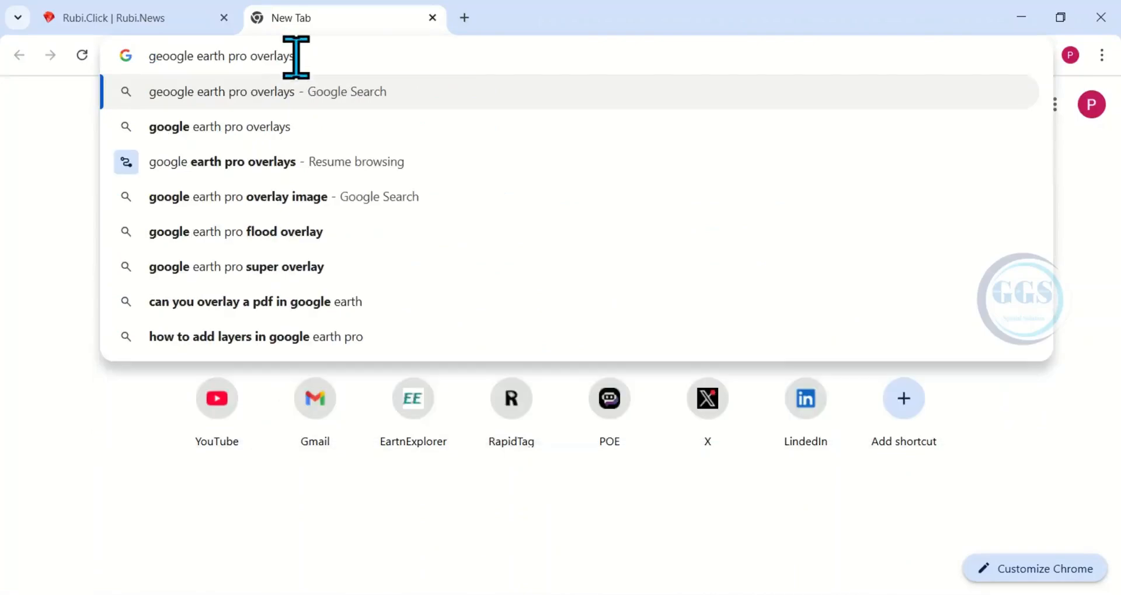
key("Enter")
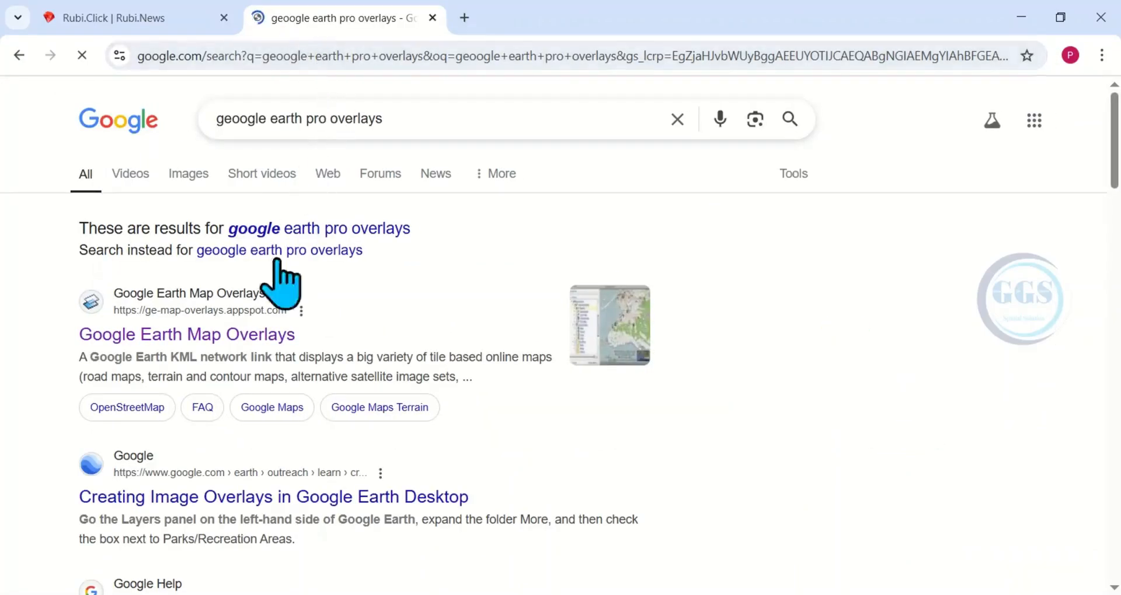
left_click(186, 335)
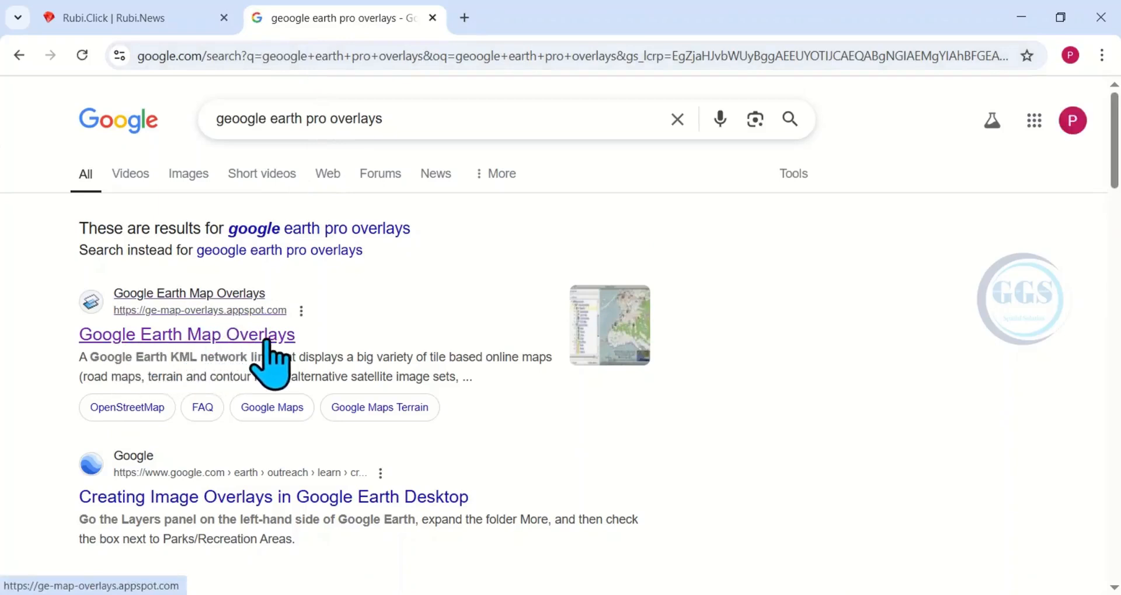
Go to the Google Earth Map Overlays site and scroll down to its Download section.
left_click(187, 335)
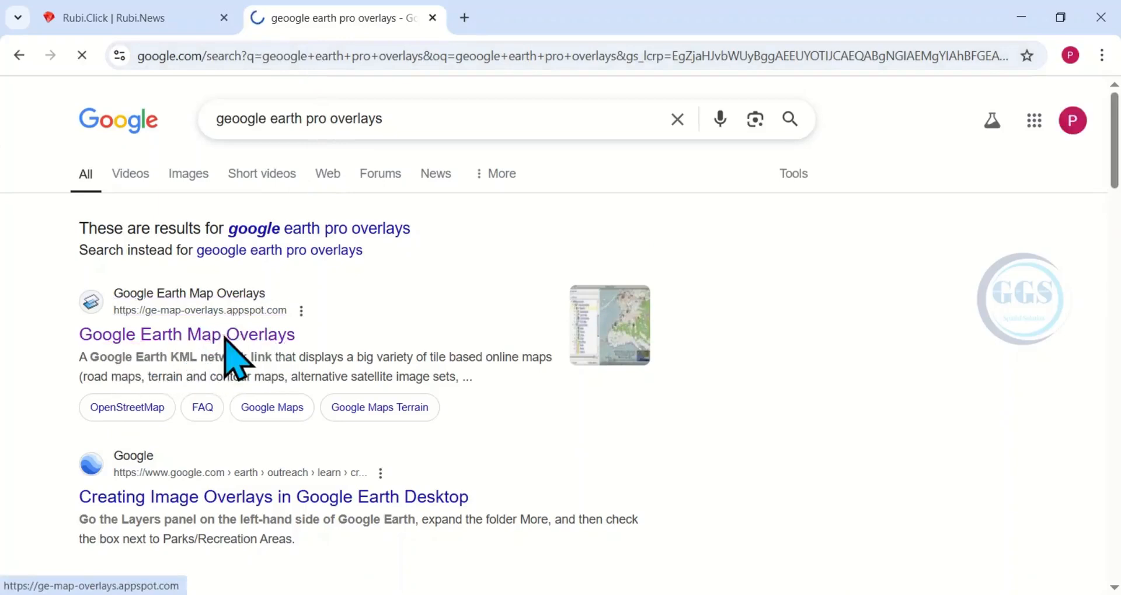
left_click(185, 335)
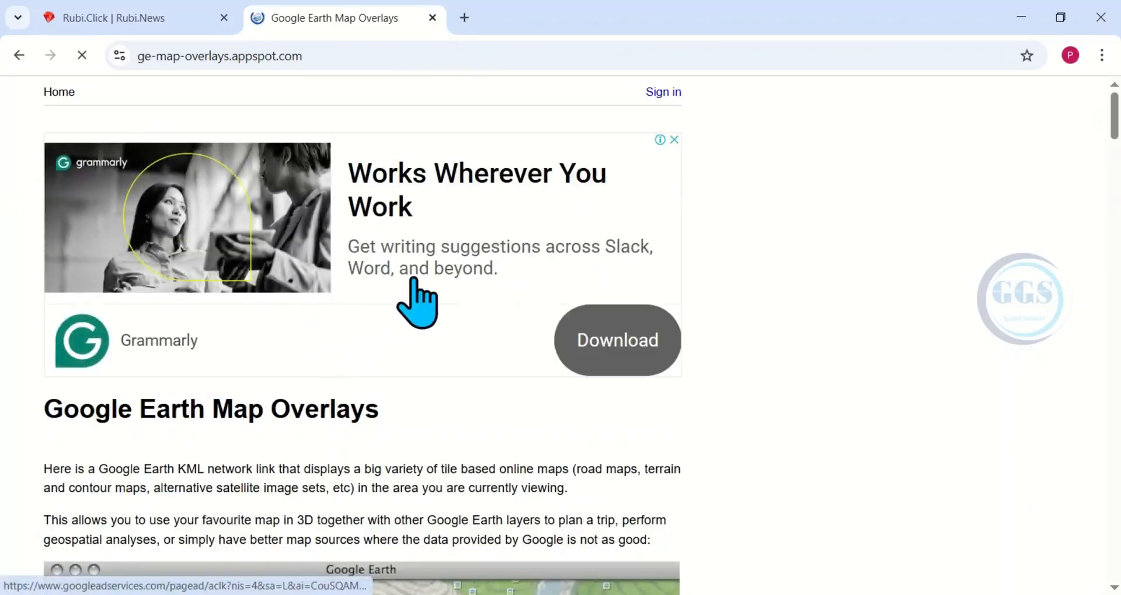
scroll("down", 3)
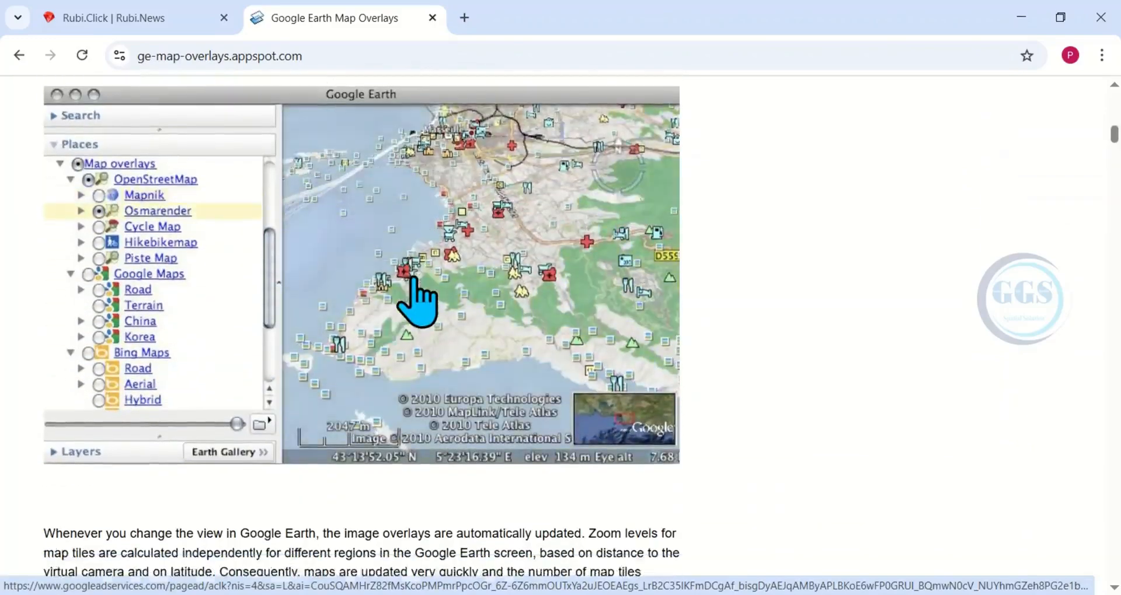
scroll("down", 3)
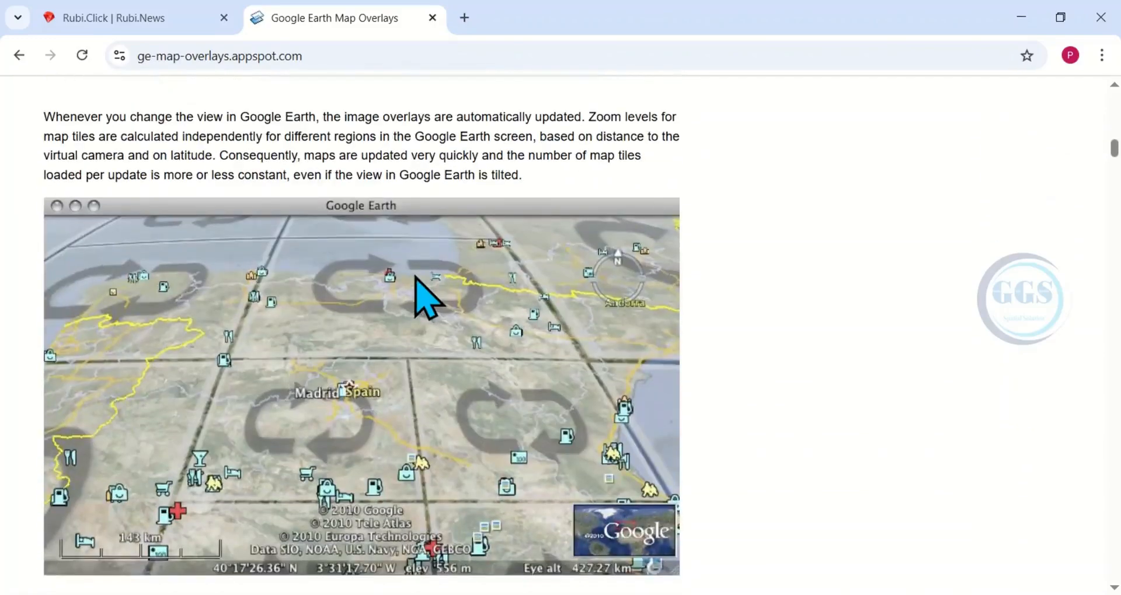
scroll("down", 3)
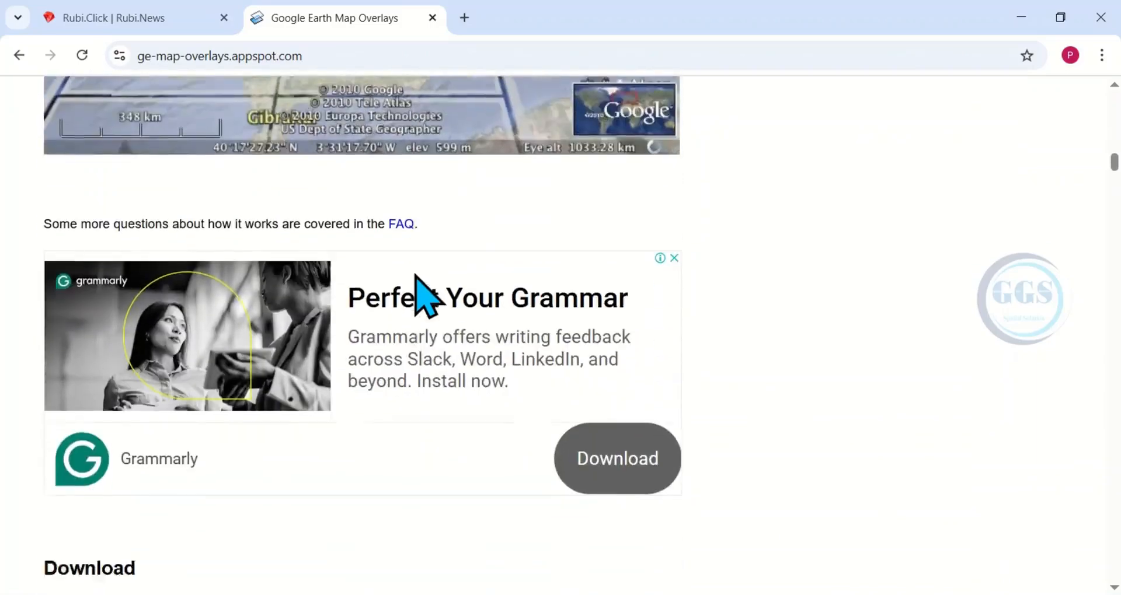
scroll("down", 3)
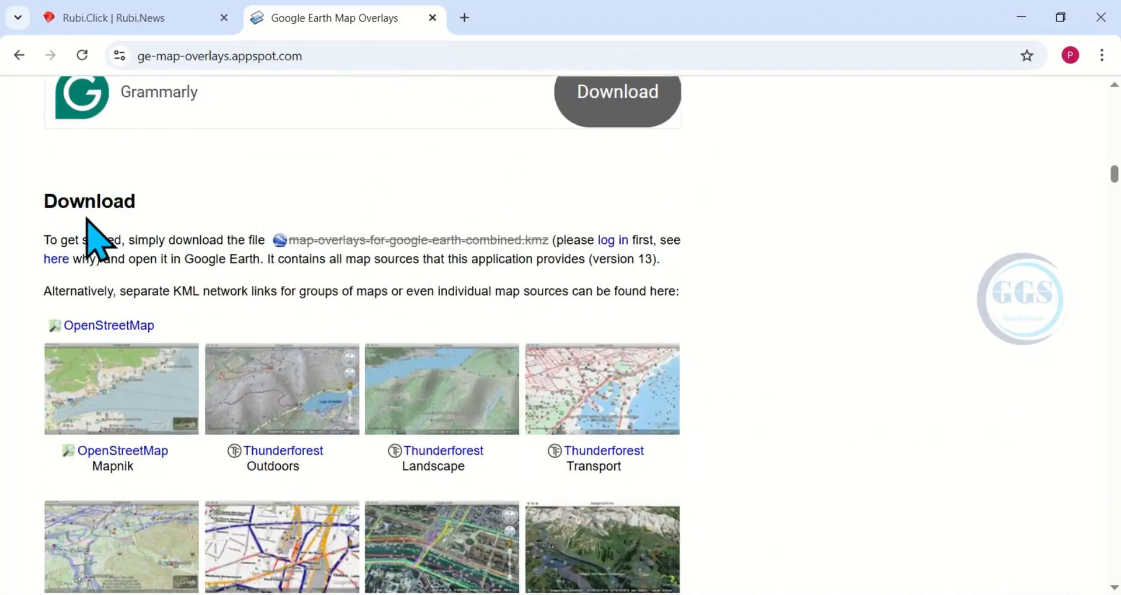
mouse_move(91, 259)
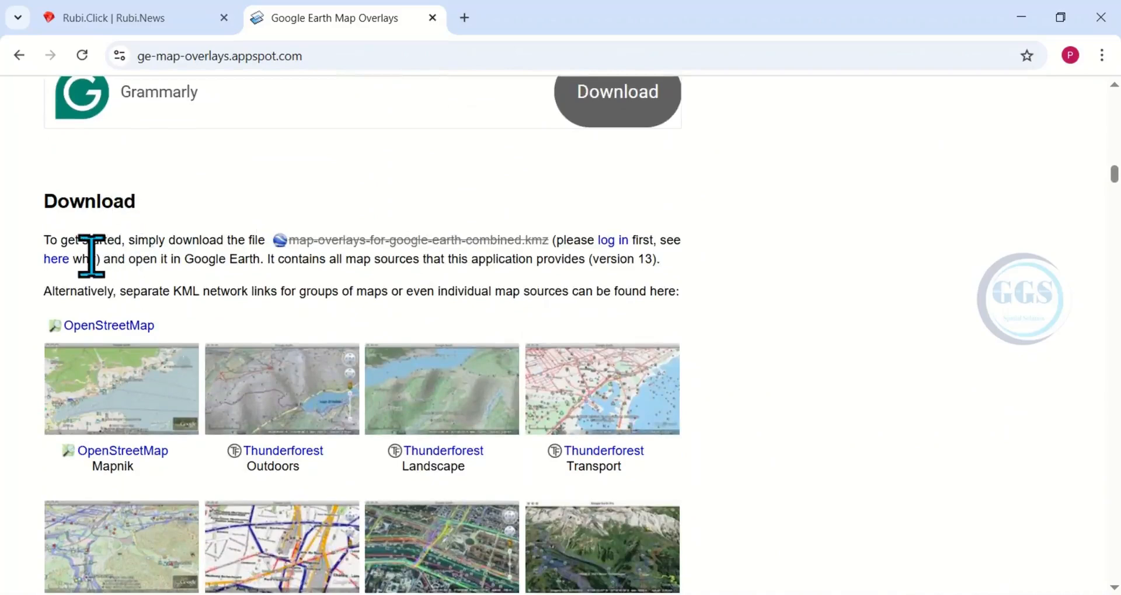
mouse_move(157, 293)
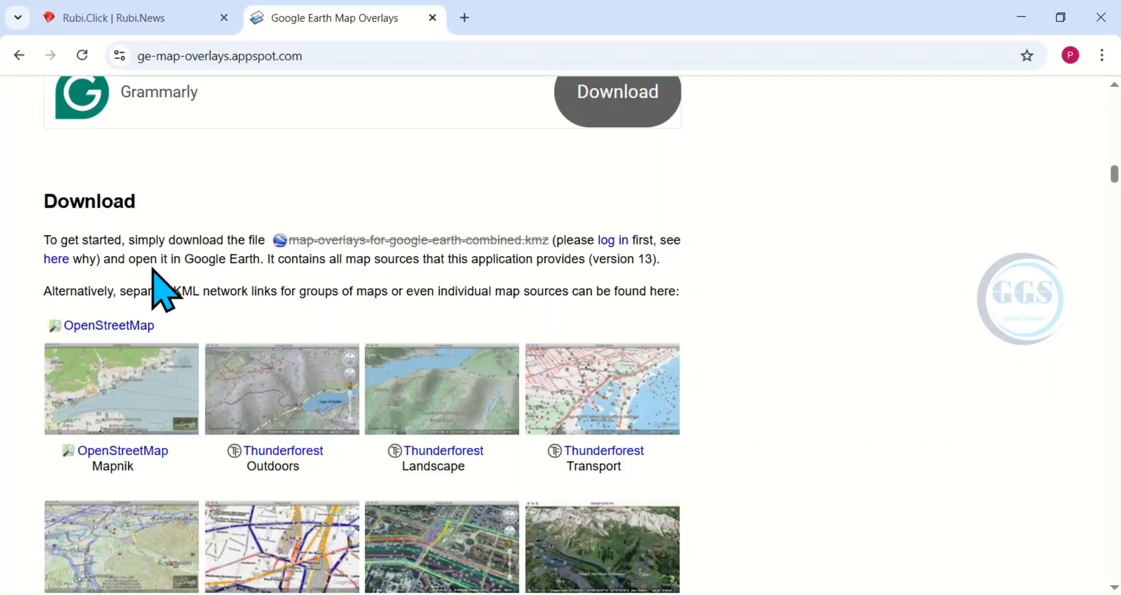
mouse_move(160, 269)
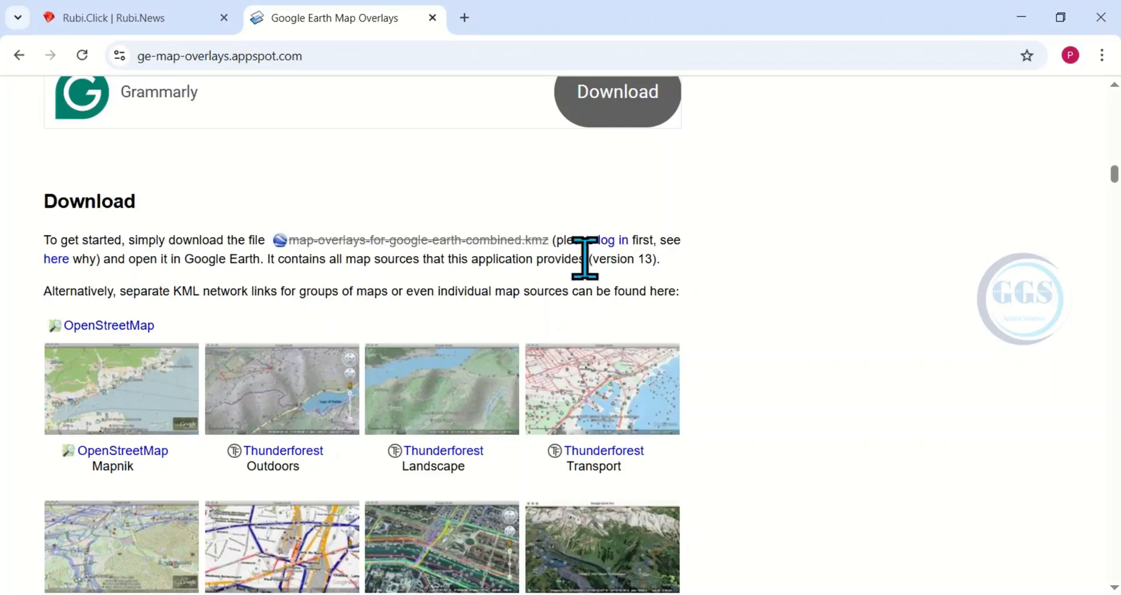
mouse_move(554, 272)
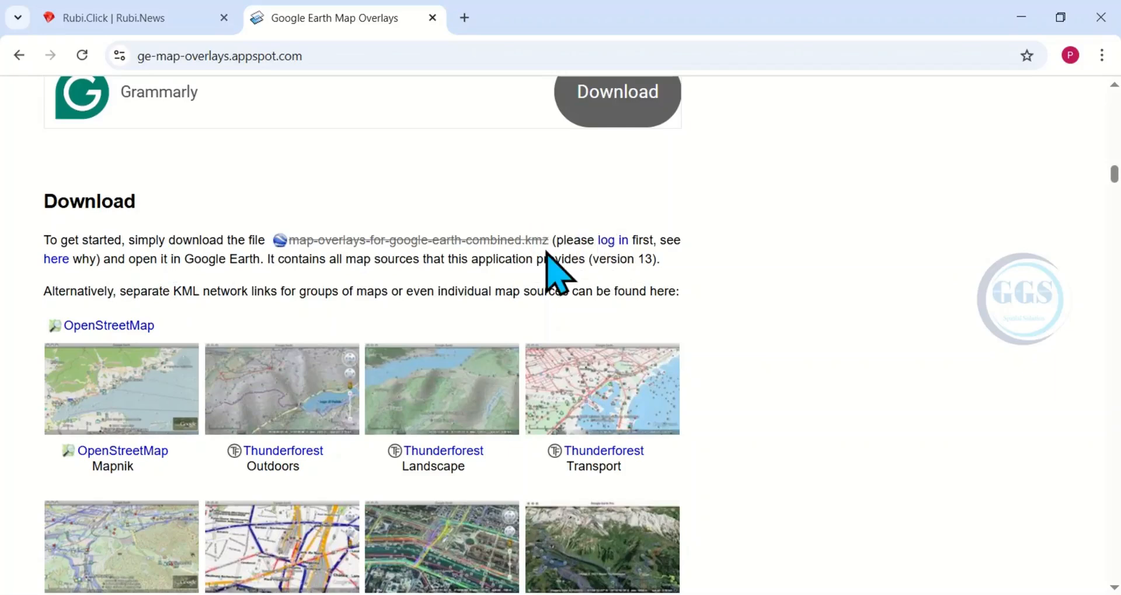
mouse_move(622, 272)
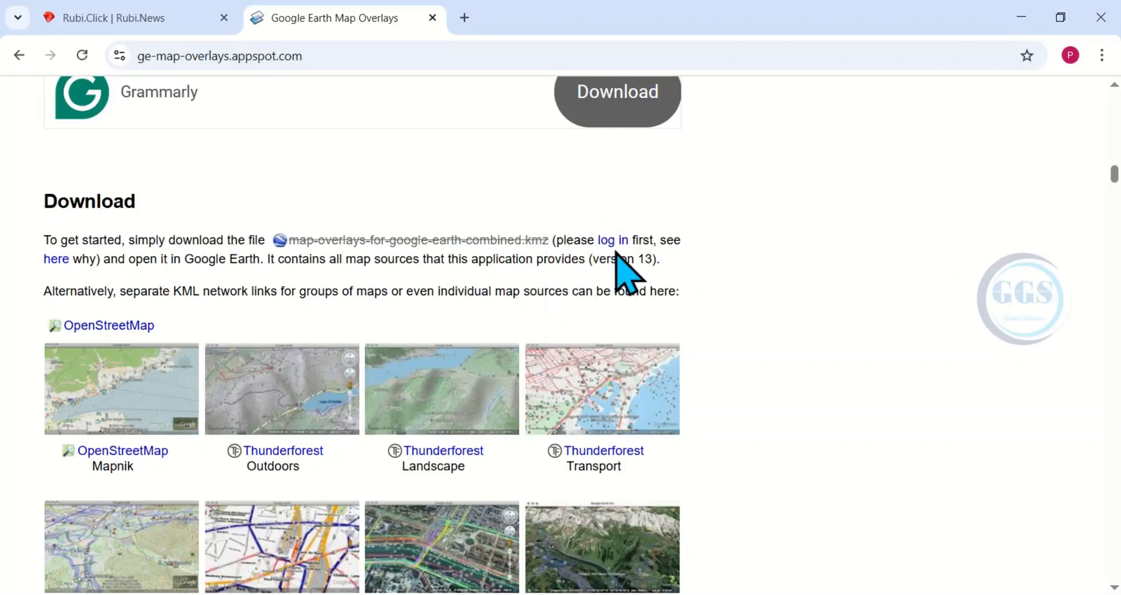
mouse_move(518, 265)
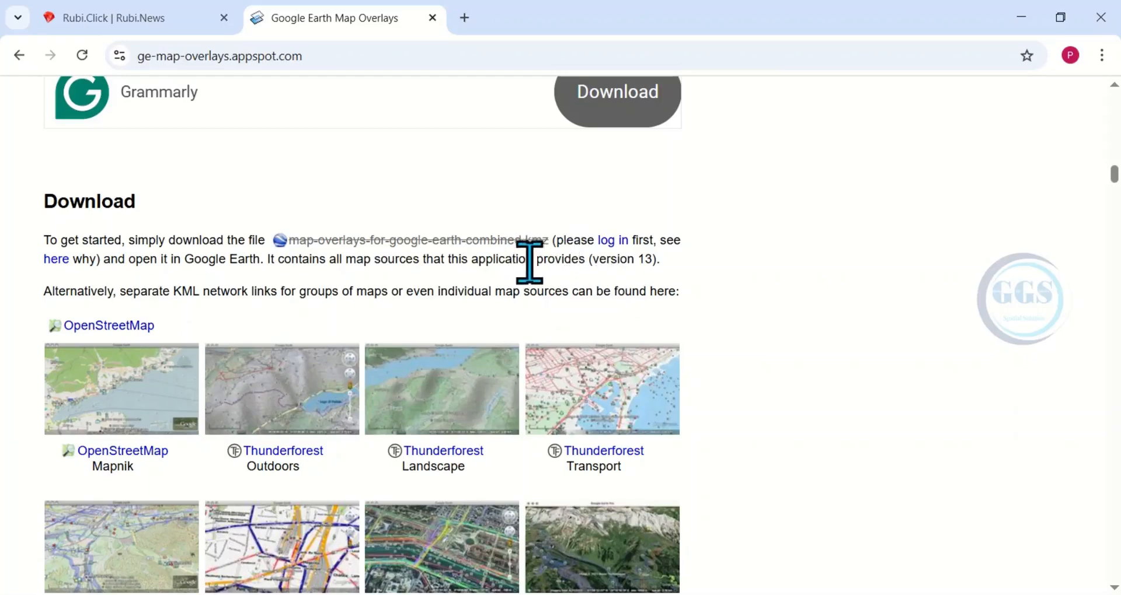
mouse_move(611, 240)
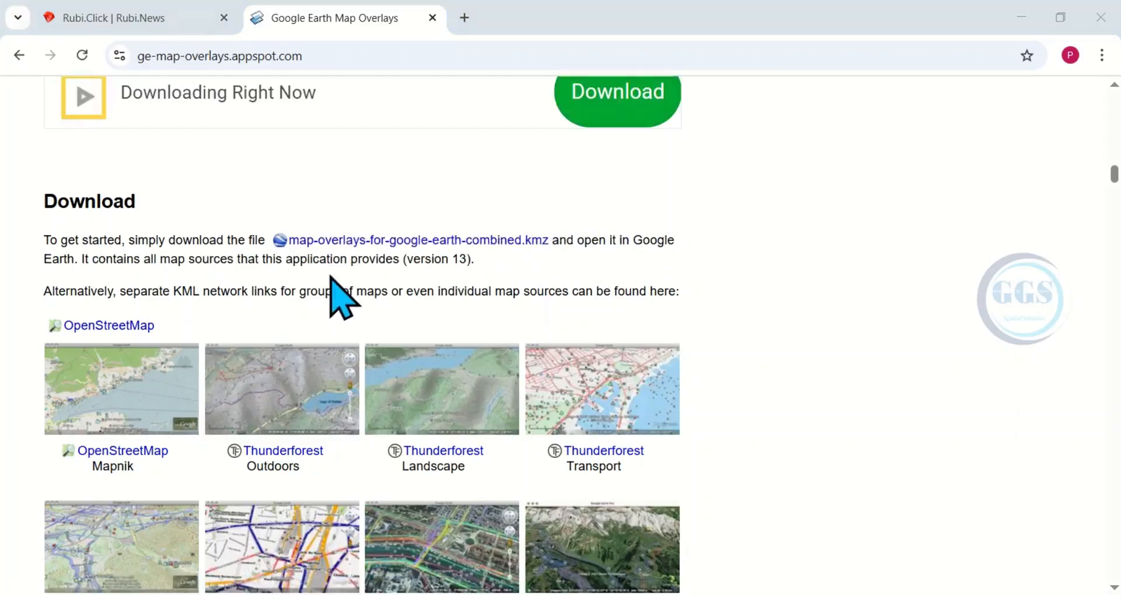
mouse_move(257, 275)
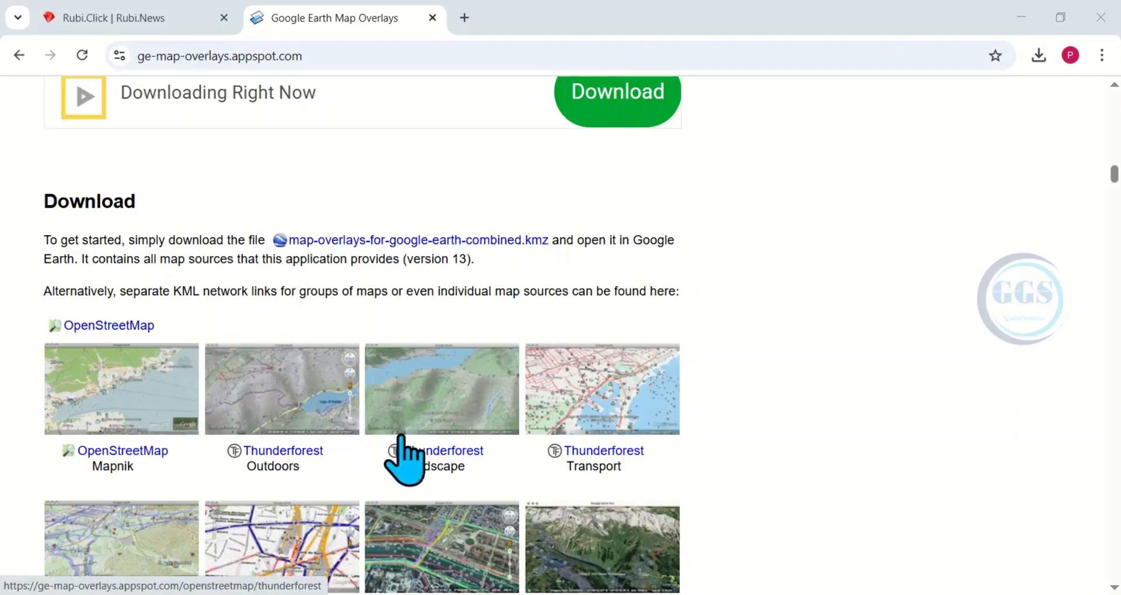
Download map-overlays-for-google-earth-combined.kmz and check it in Chrome's download history.
scroll("down", 3)
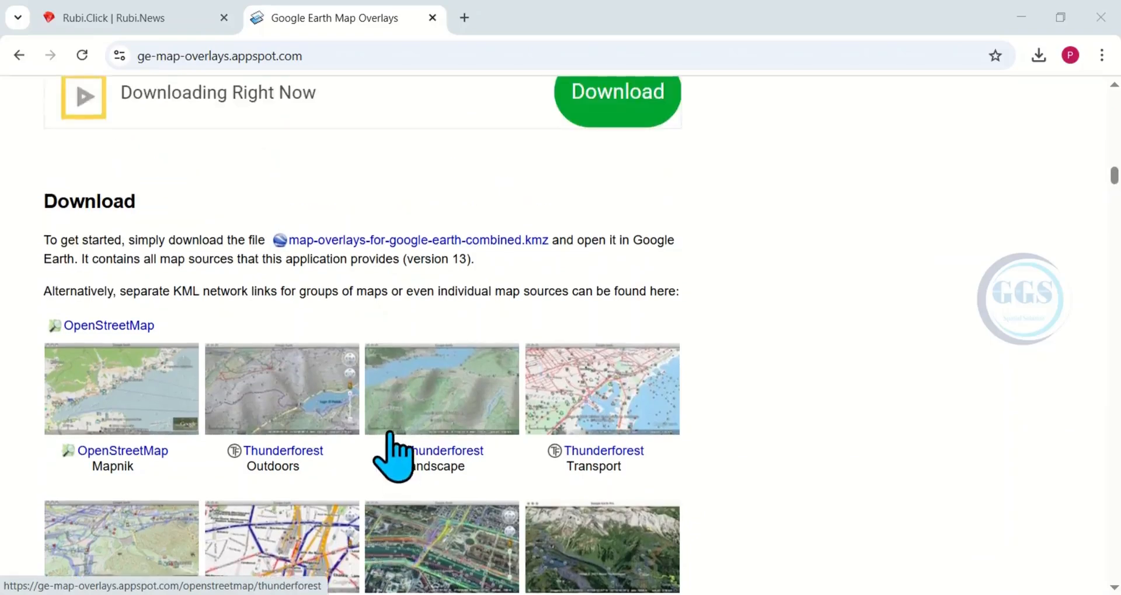
mouse_move(337, 260)
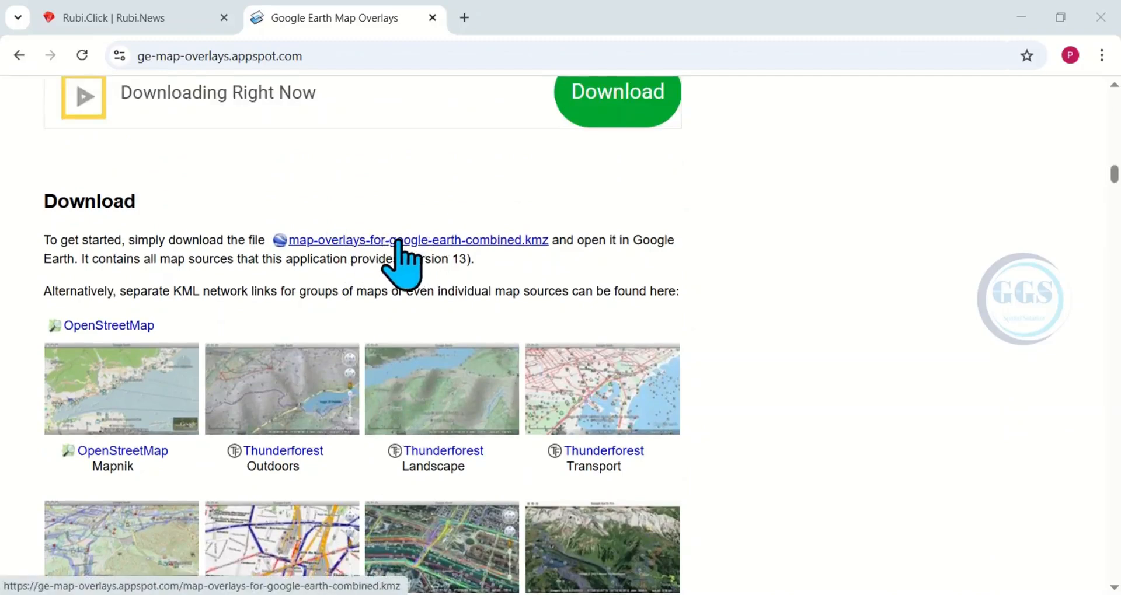
left_click(418, 240)
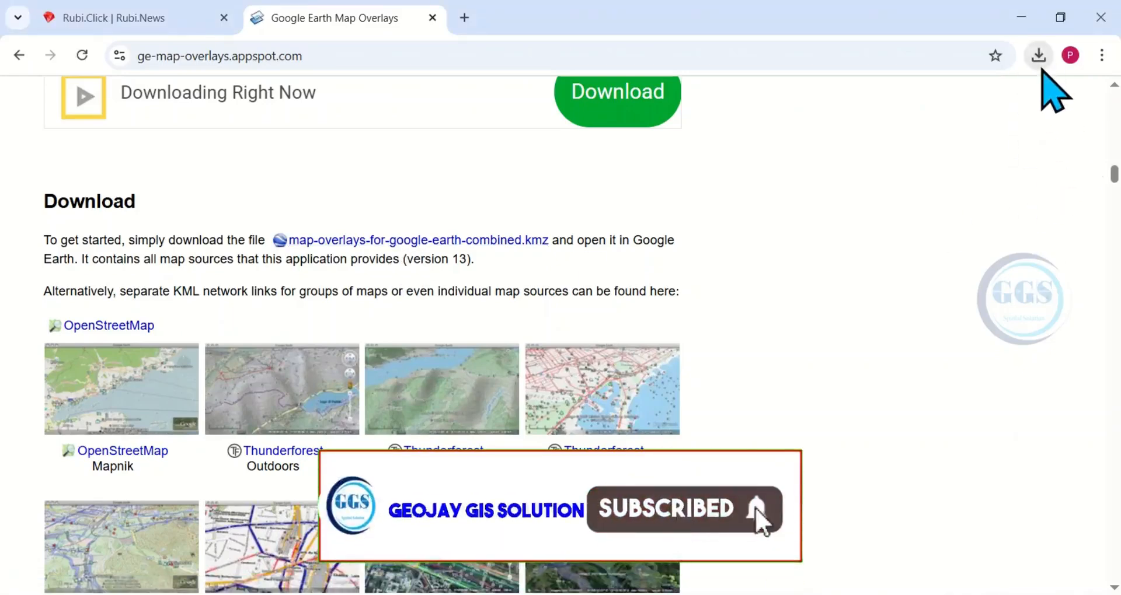
left_click(1037, 55)
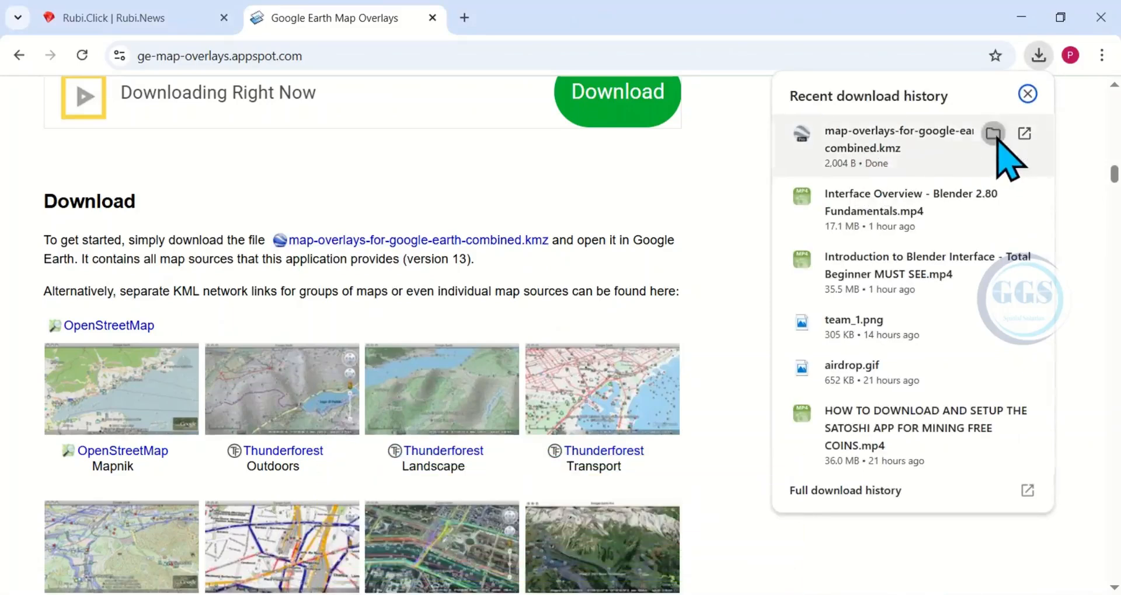
Show the downloaded combined KMZ file in its Downloads folder in File Explorer.
left_click(991, 133)
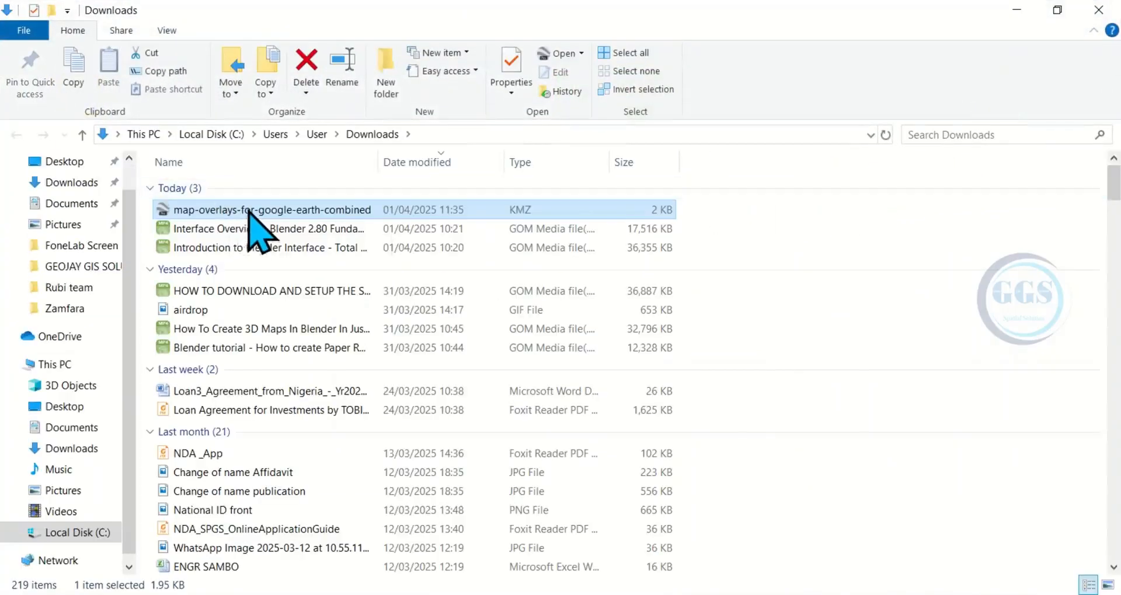
mouse_move(336, 236)
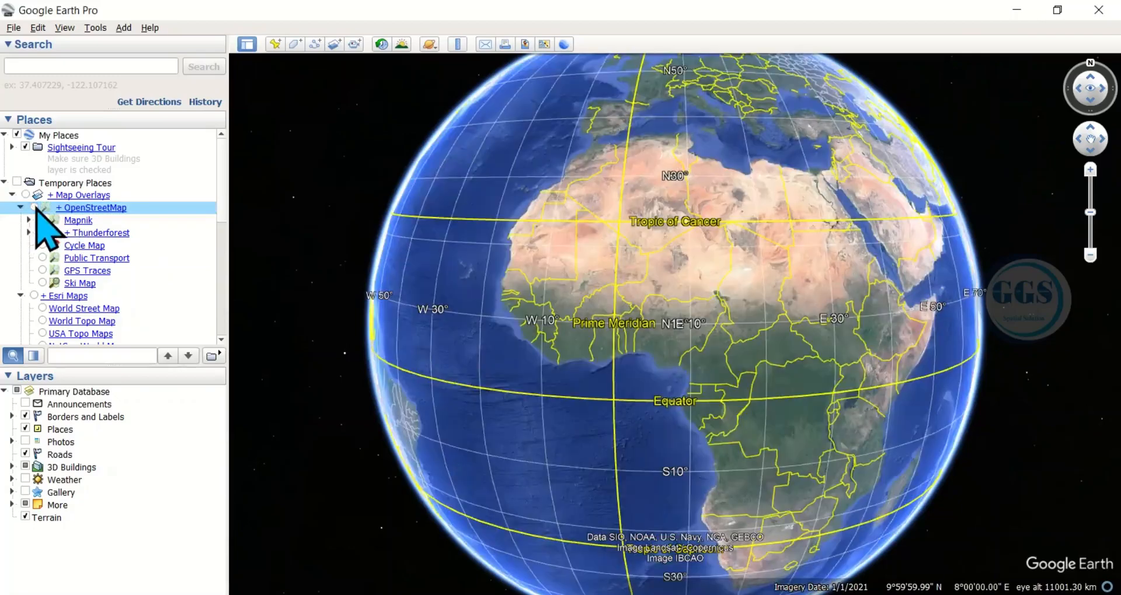
Enable the OpenStreetMap Mapnik overlay under Temporary Places > Map Overlays.
left_click(44, 221)
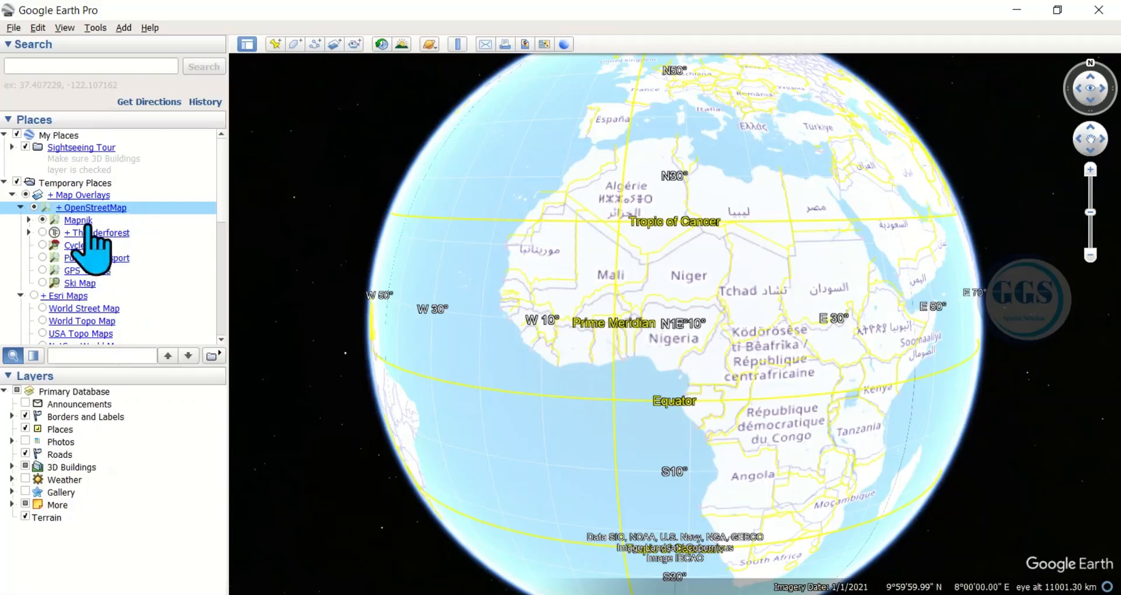
mouse_move(164, 246)
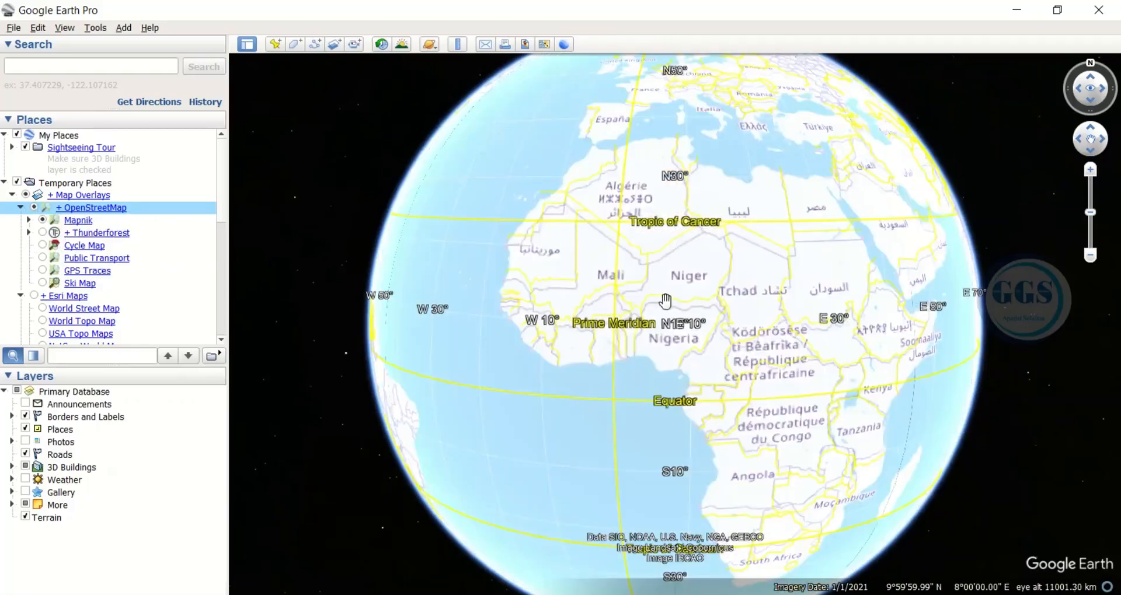
Zoom into Abuja, Nigeria and pan to frame the Mabushi and Wuse streets.
scroll("down", 3)
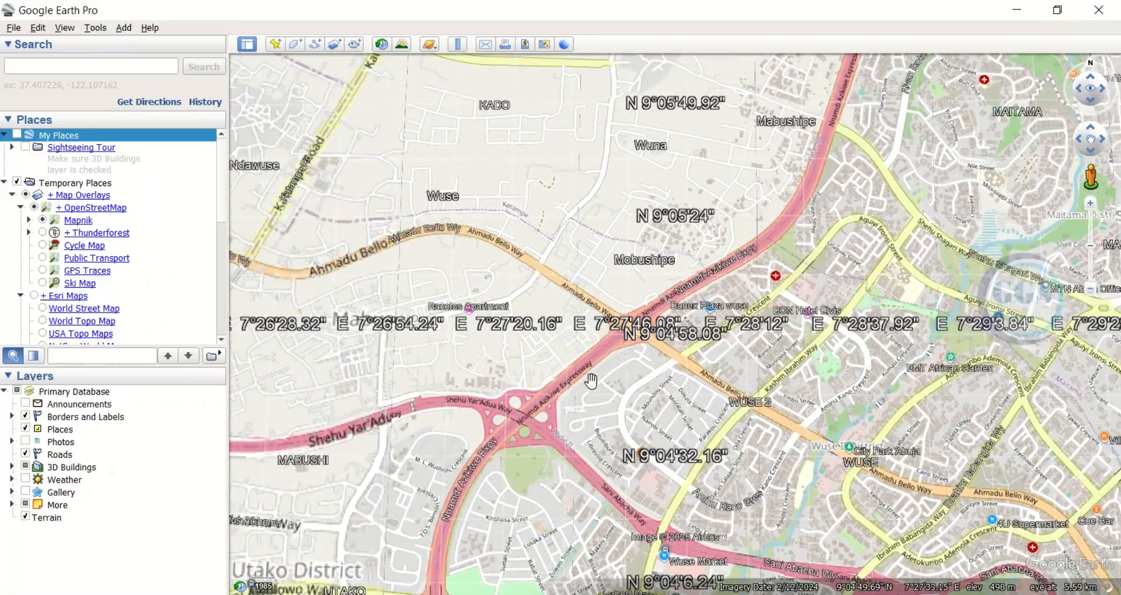
left_click_drag(590, 379, 782, 346)
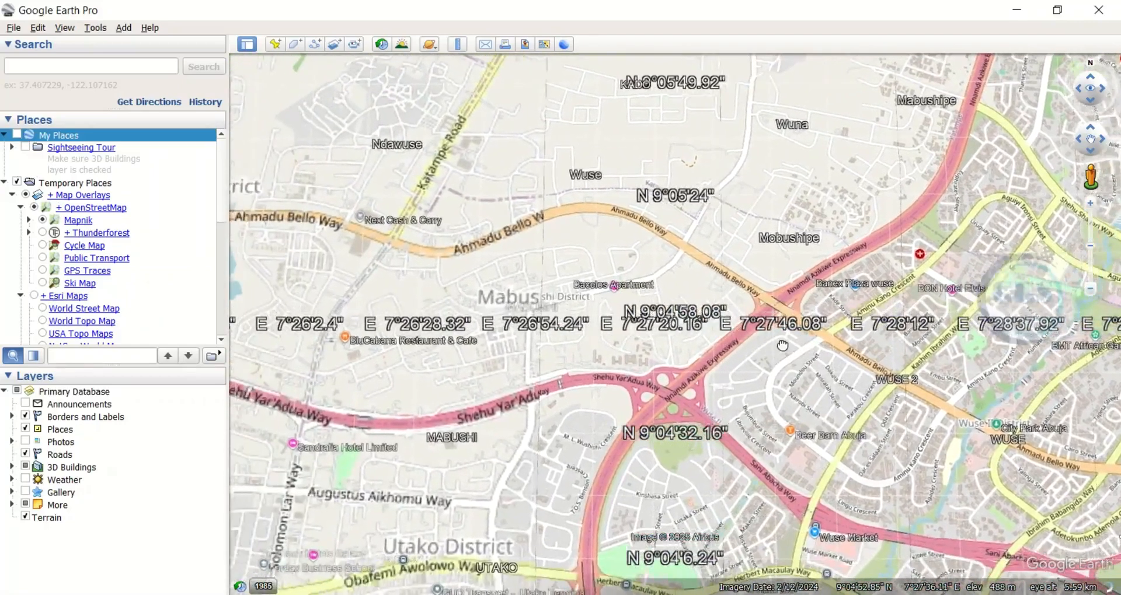